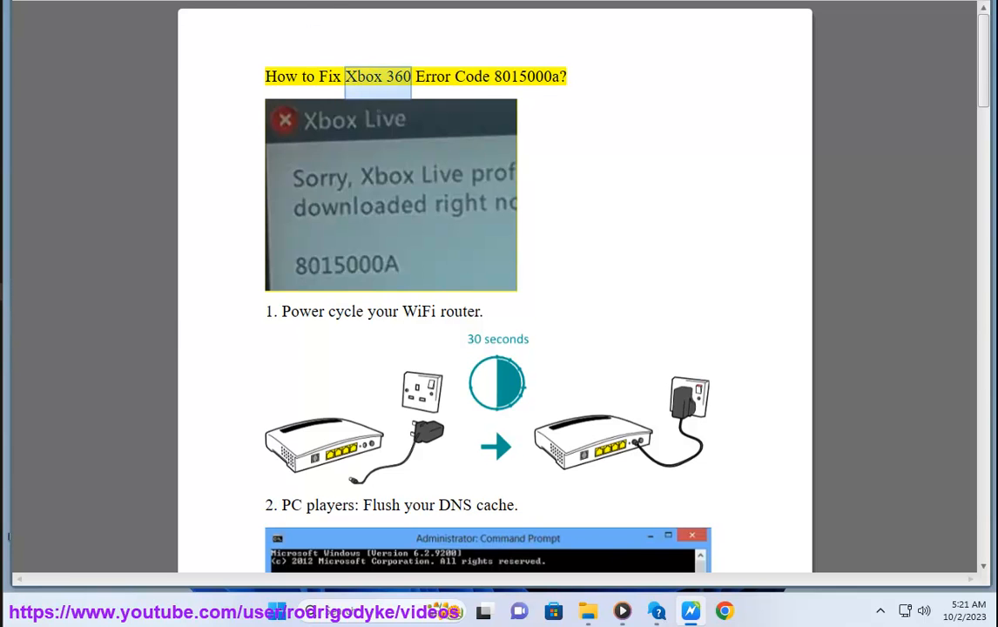
Step: Select text in the guide and scroll down to the DNS flush instructions
double_click(526, 76)
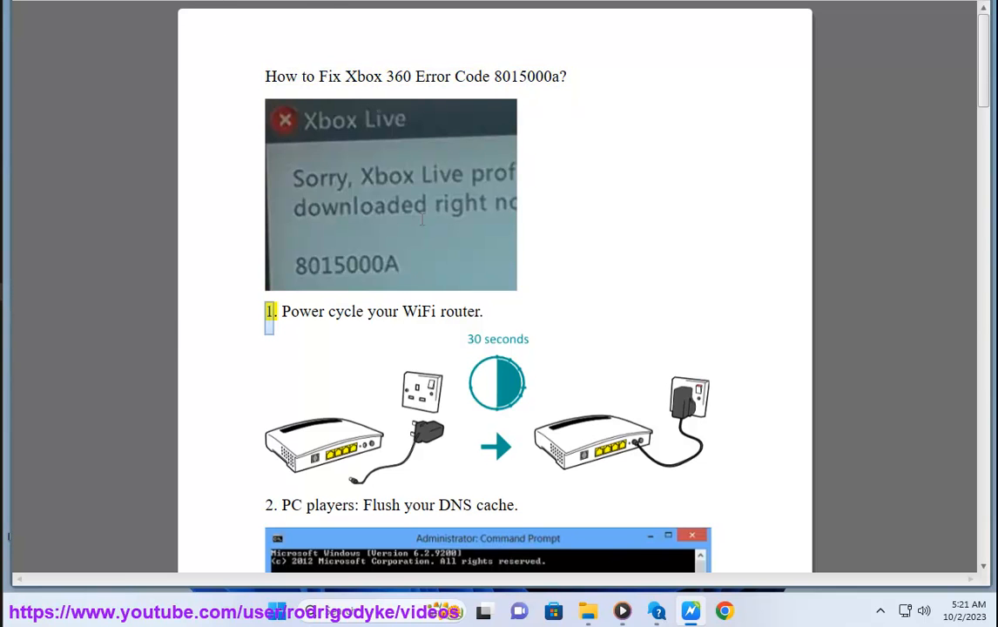
drag(281, 310, 482, 310)
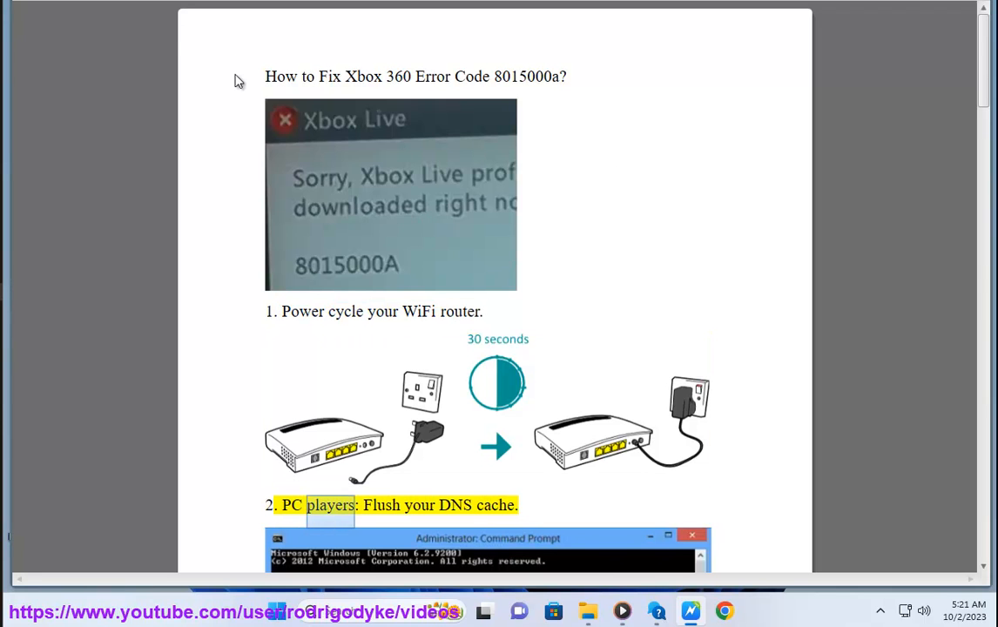
scroll(down, 3)
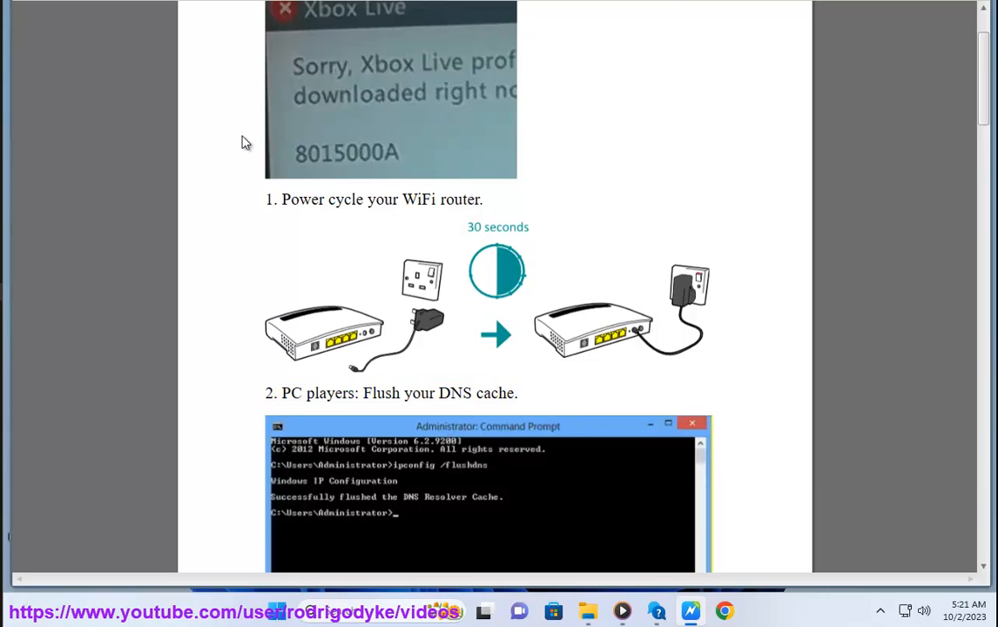
scroll(down, 3)
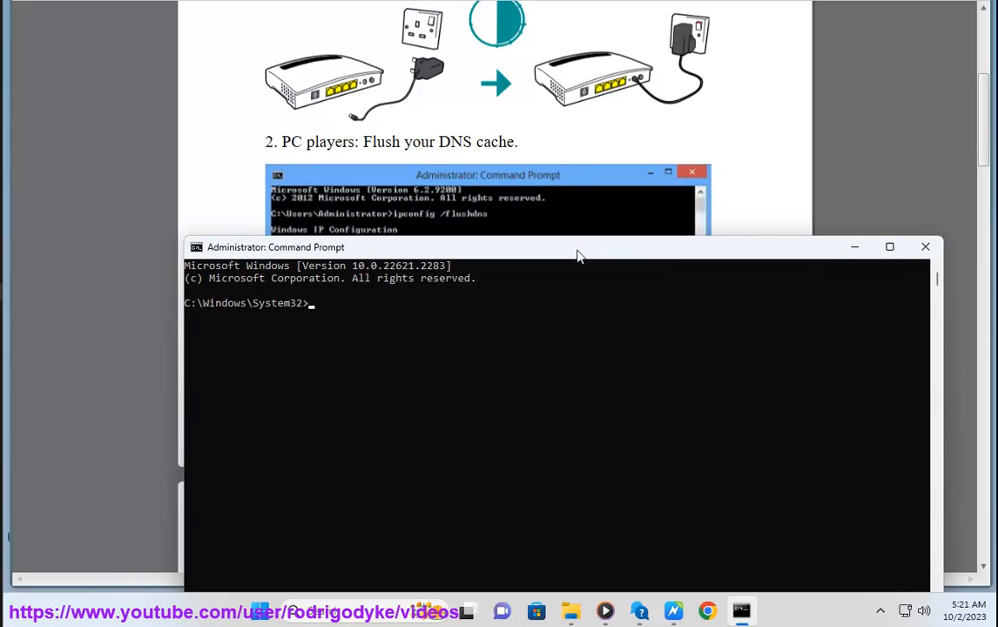
Step: Enter the IPCONFIG /FLUSHDNS command in the Administrator Command Prompt
text(IPV)
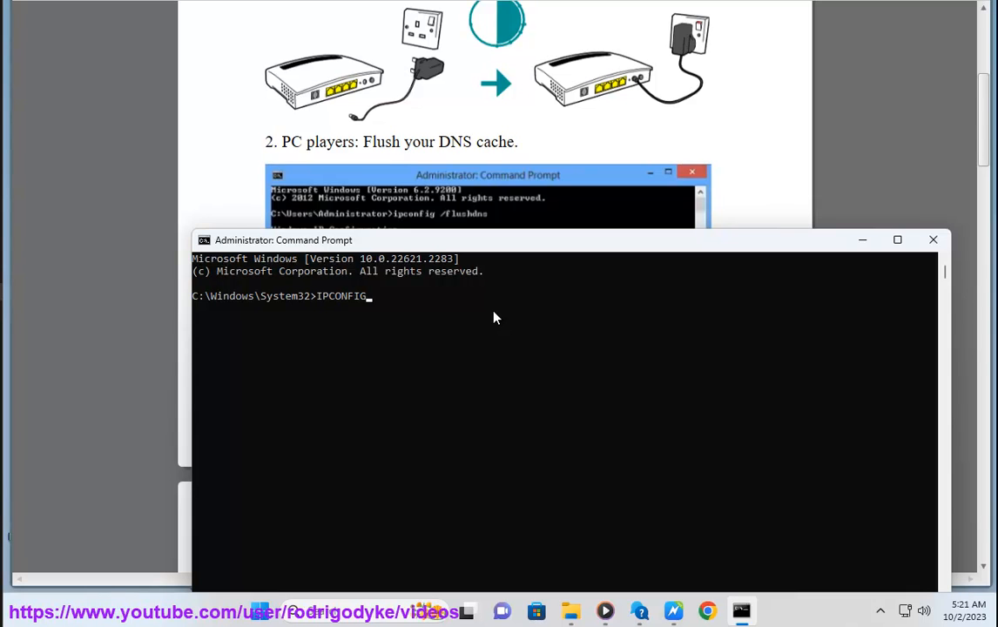
text(/F)
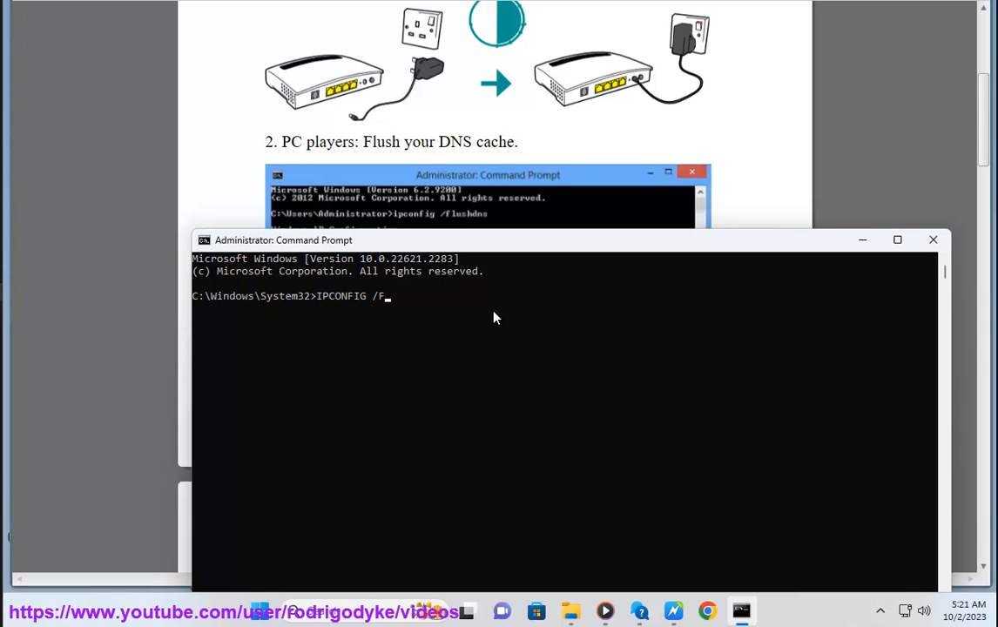
text(LU)
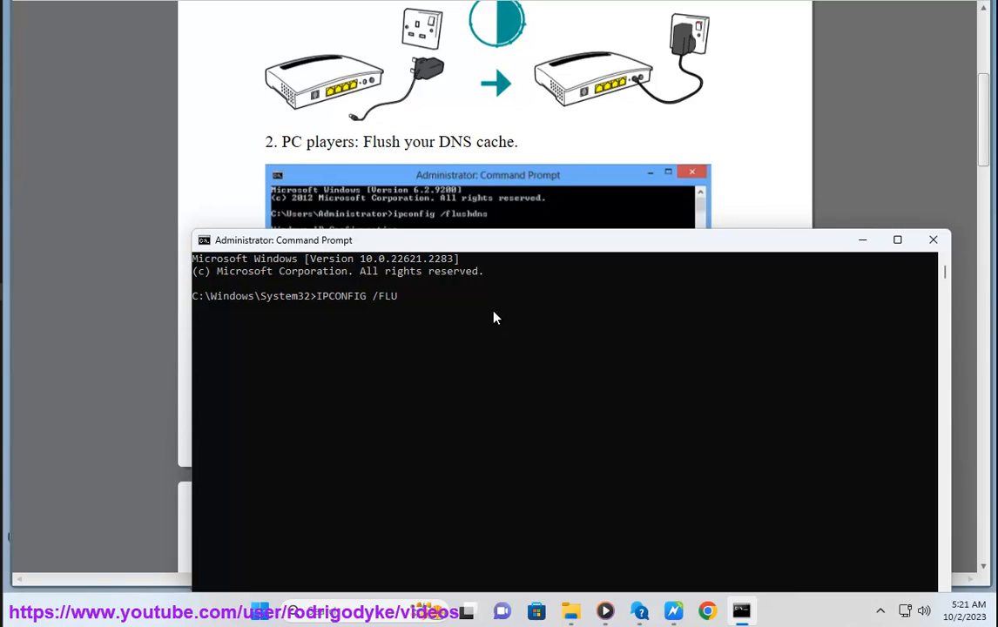
text(SHDS)
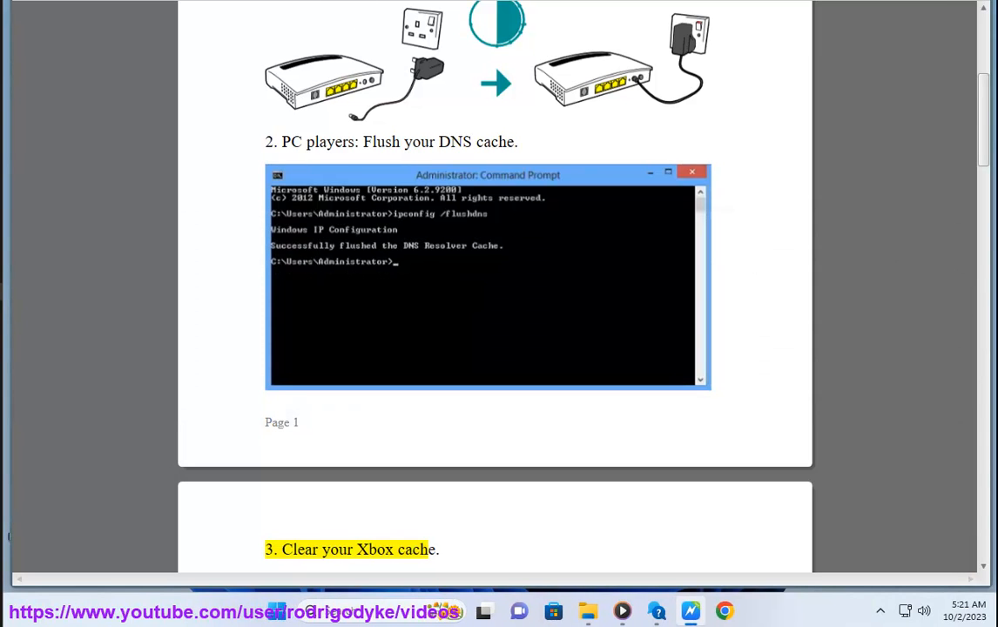
double_click(414, 550)
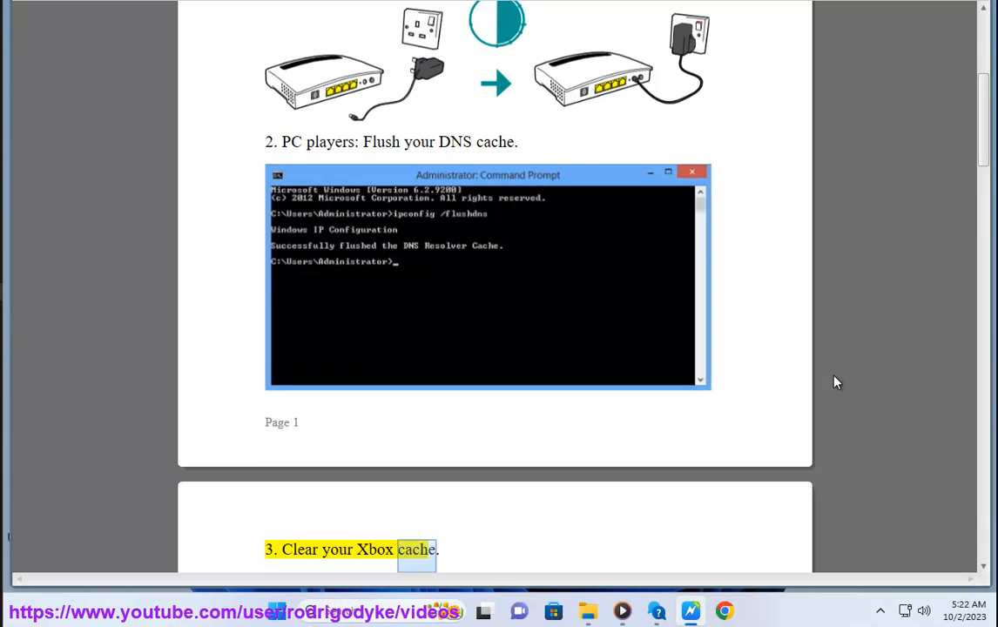
scroll(down, 3)
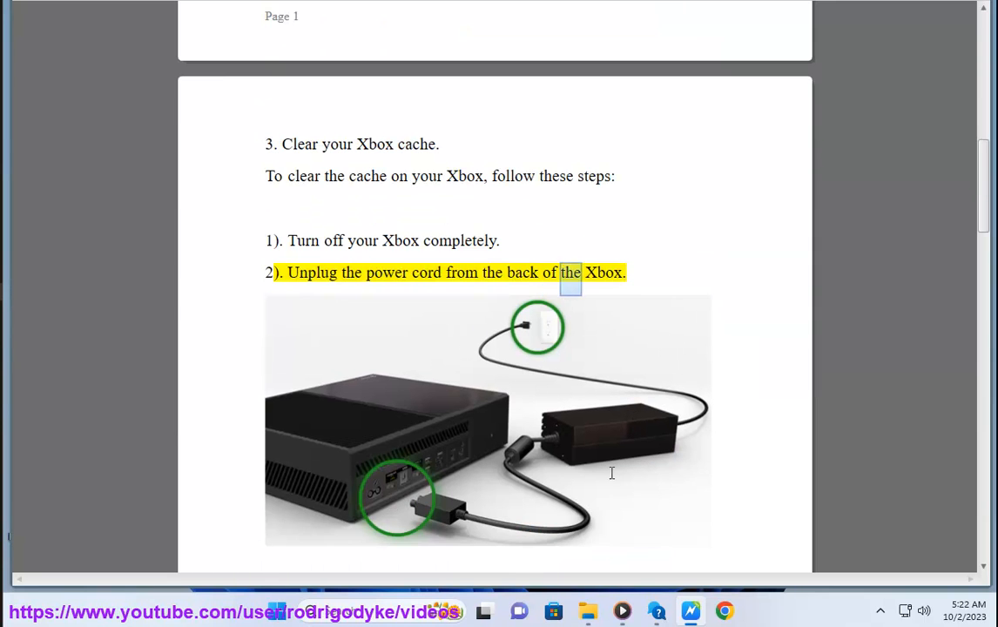
scroll(down, 3)
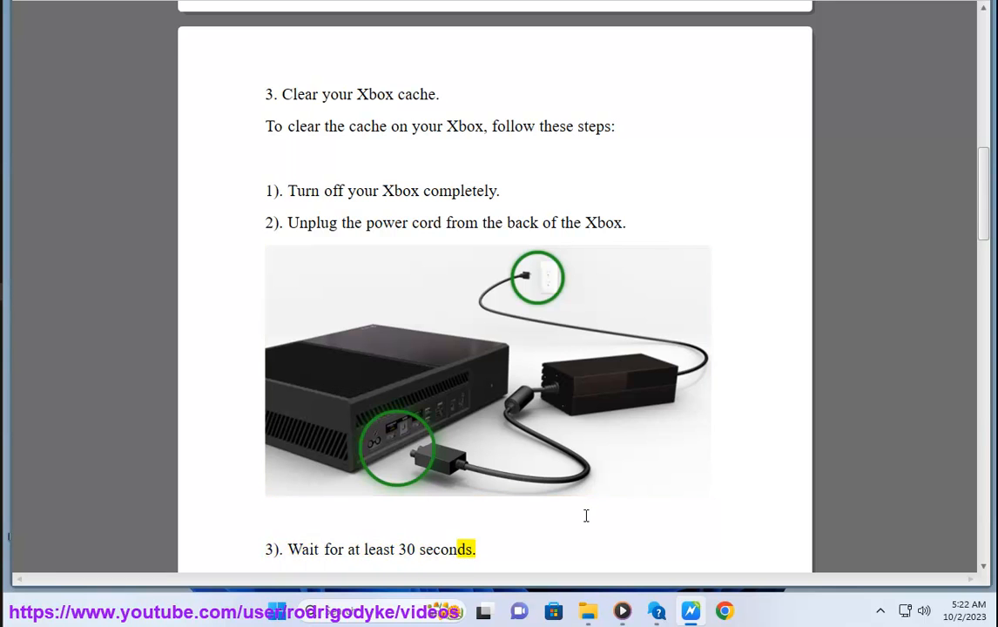
scroll(down, 3)
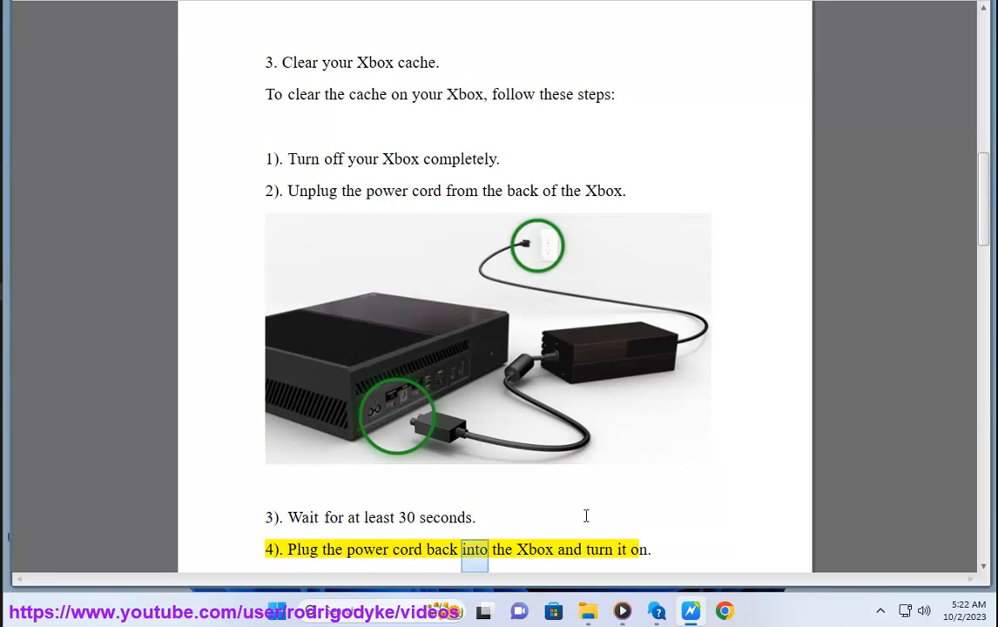
scroll(down, 3)
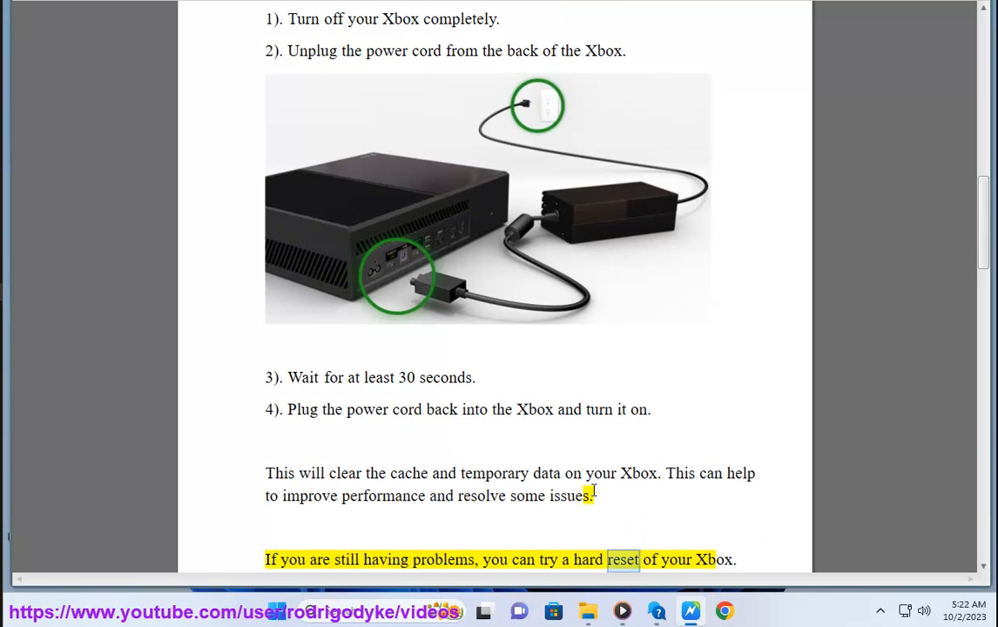
scroll(down, 3)
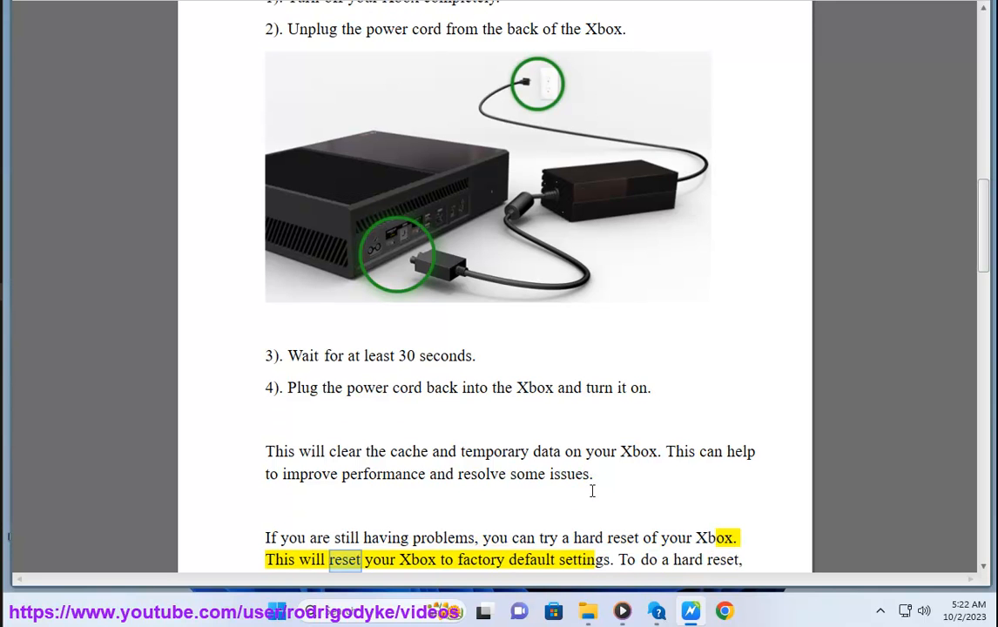
double_click(584, 560)
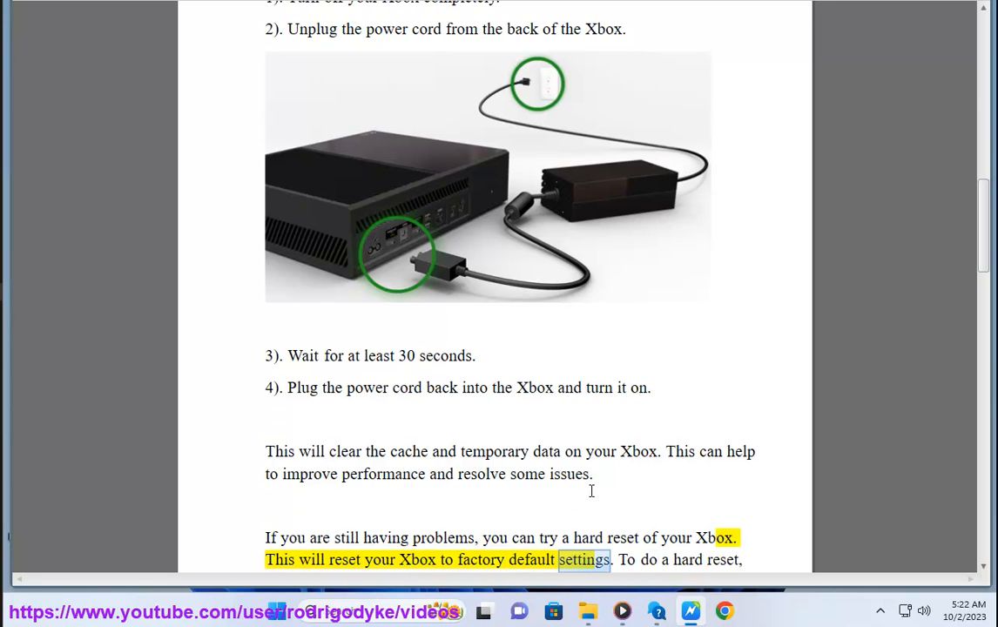
scroll(down, 3)
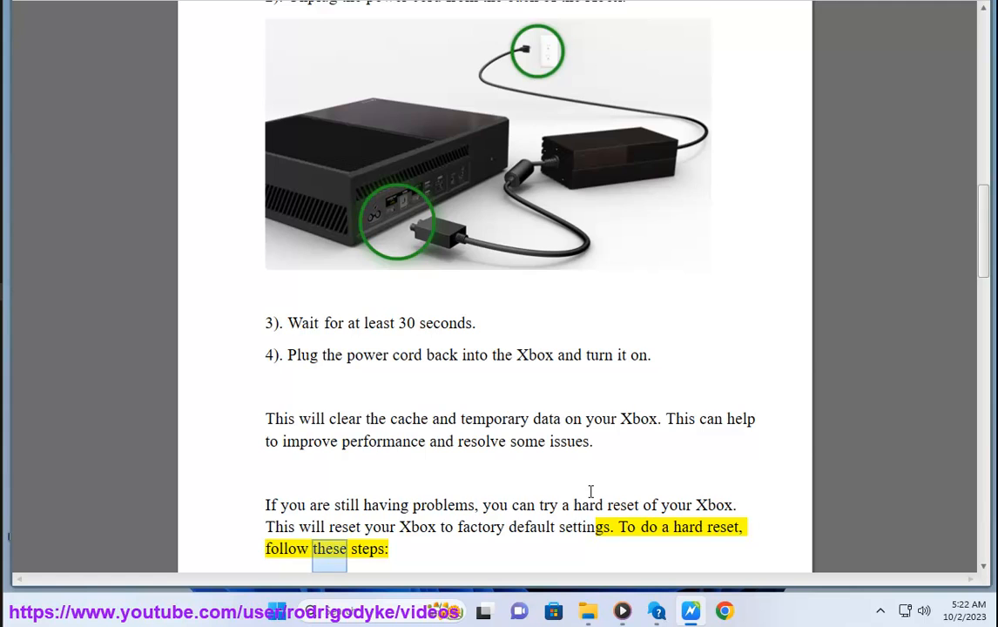
scroll(down, 3)
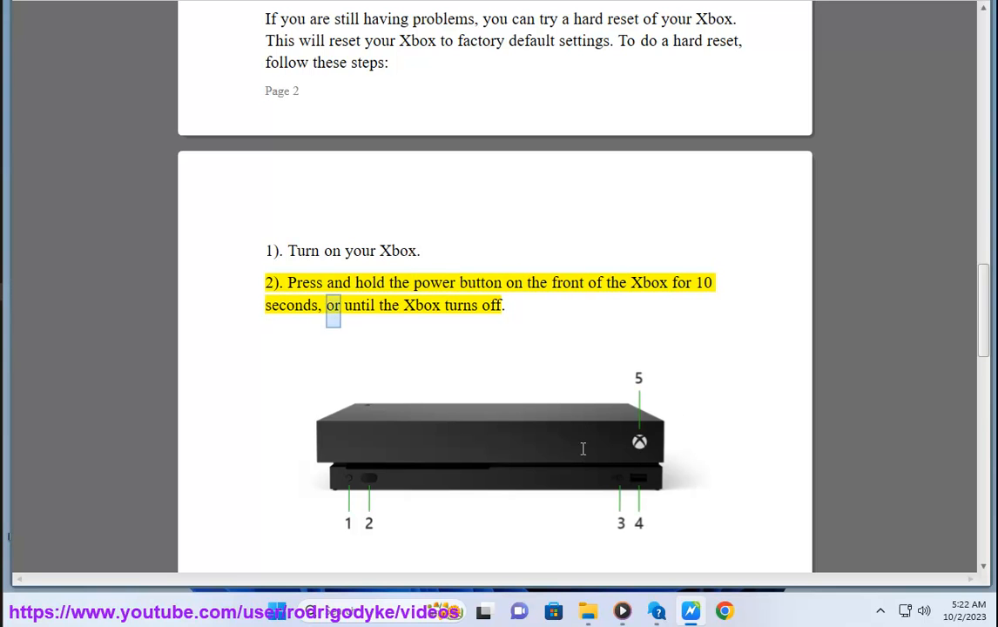
scroll(down, 3)
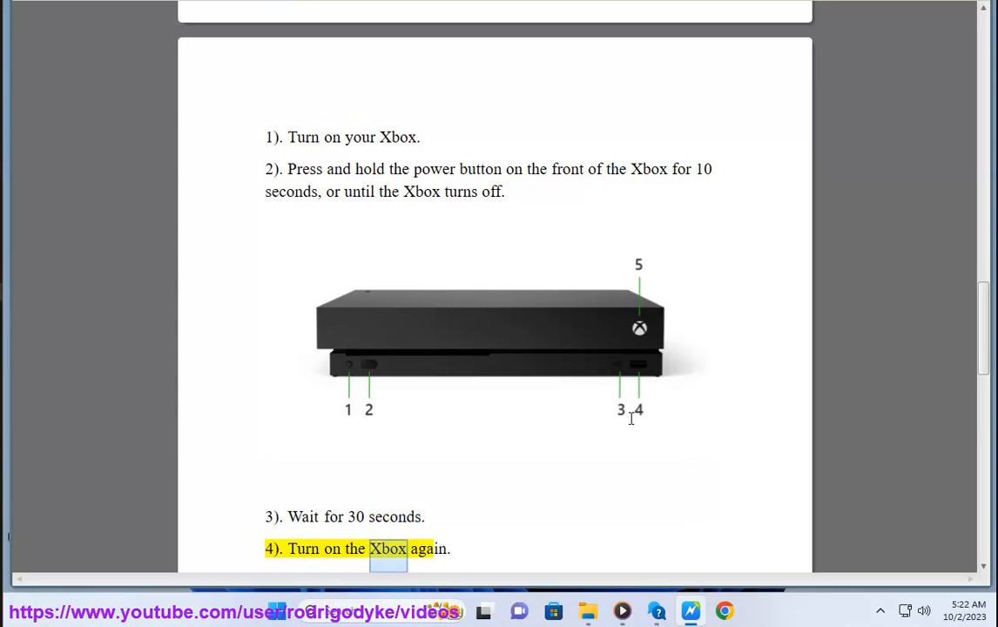
scroll(down, 3)
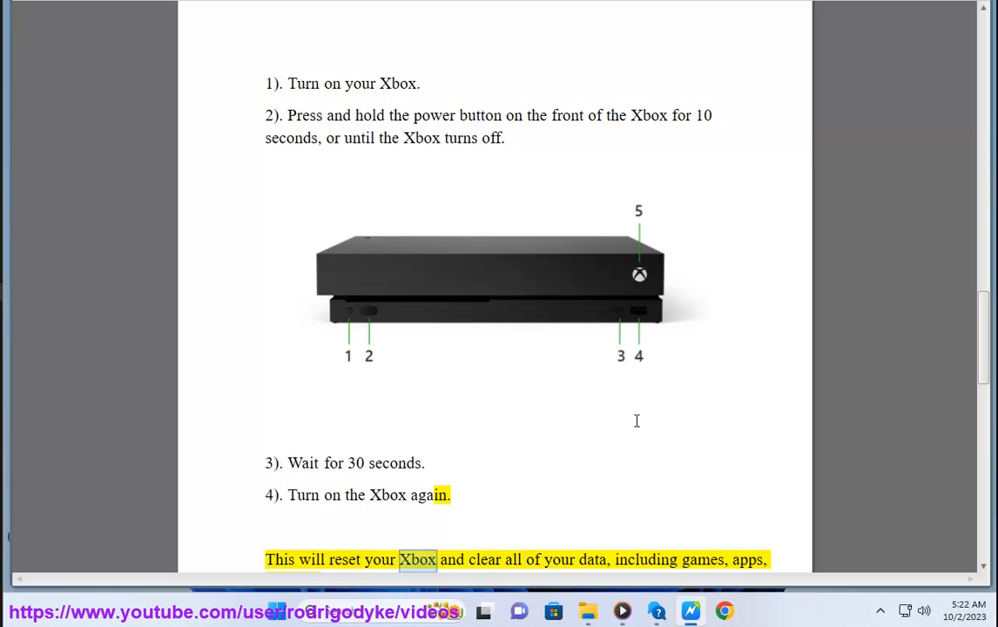
double_click(701, 559)
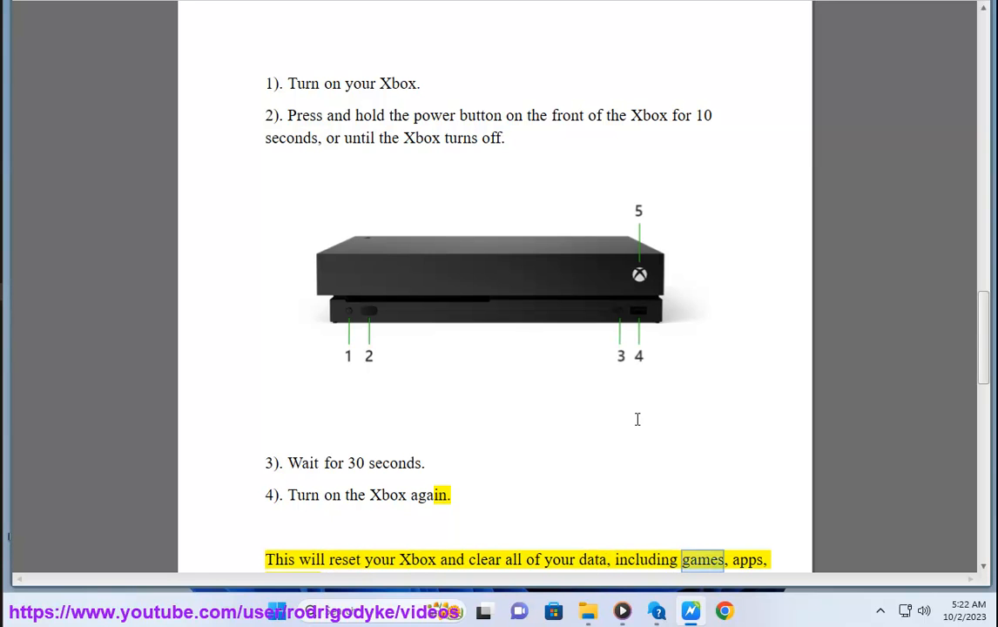
scroll(down, 3)
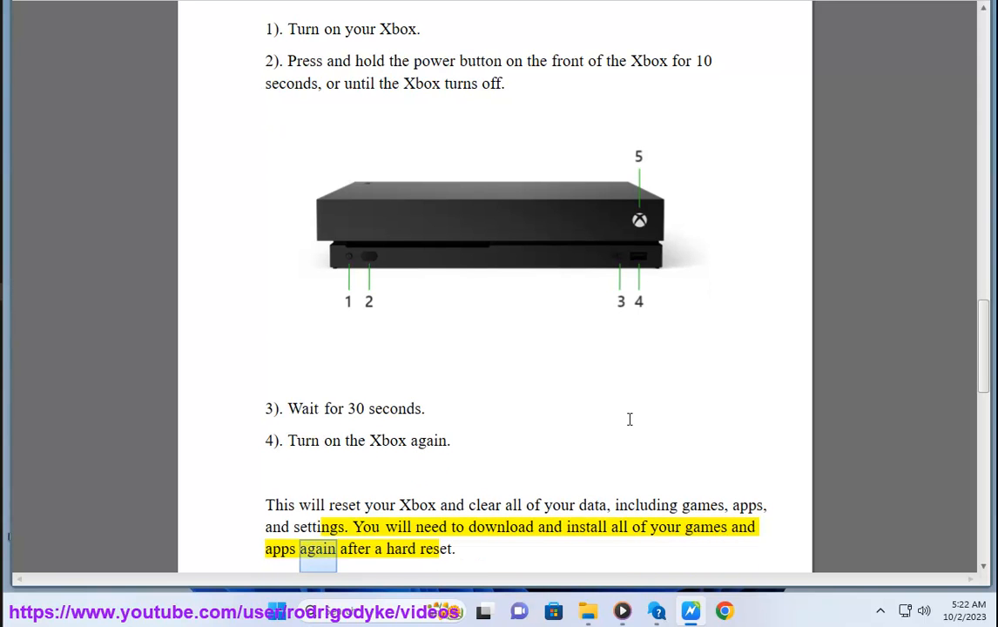
scroll(down, 3)
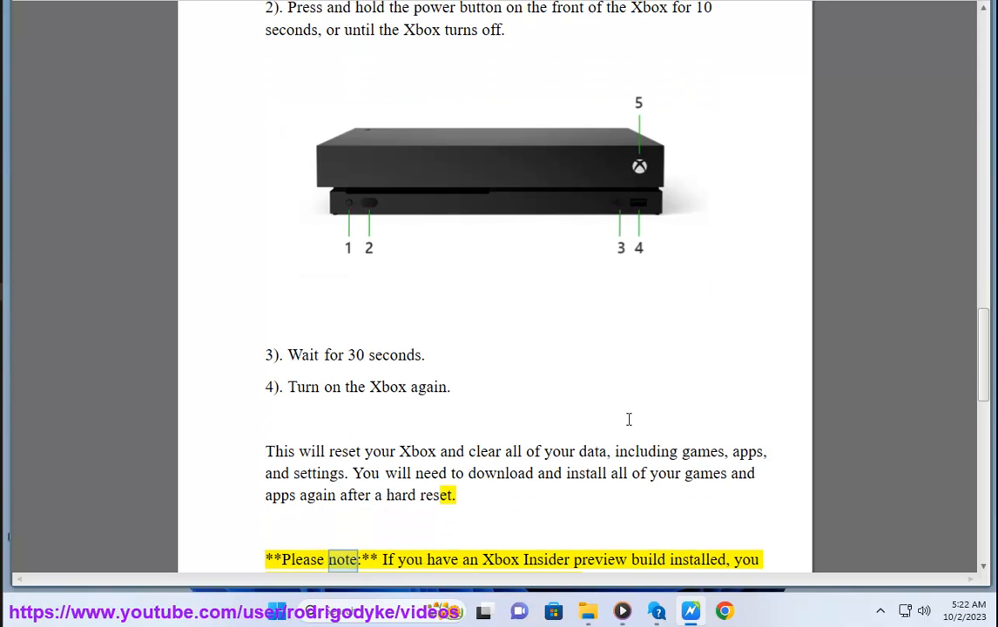
double_click(643, 559)
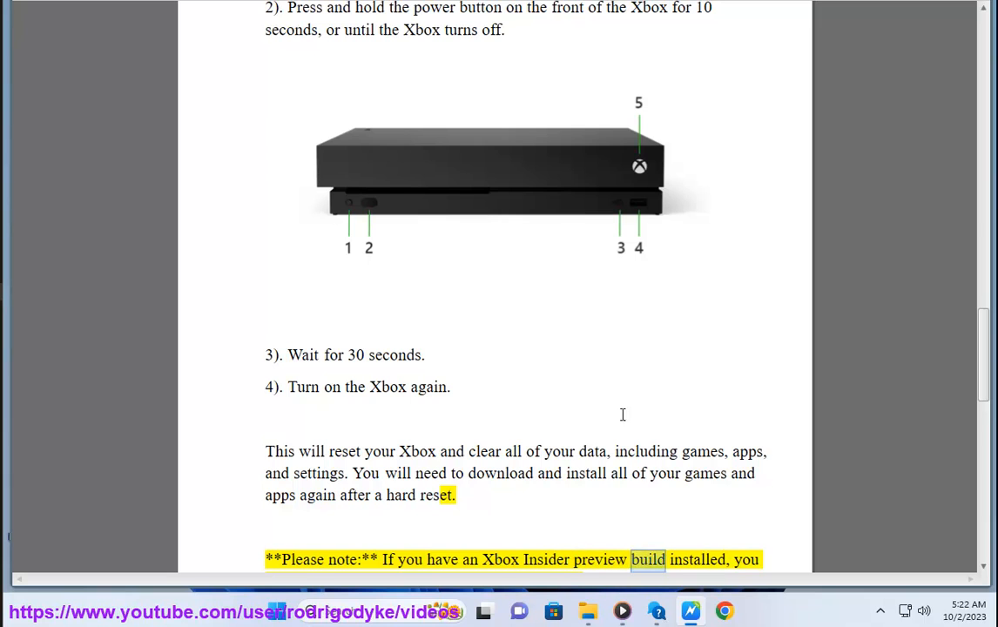
scroll(down, 3)
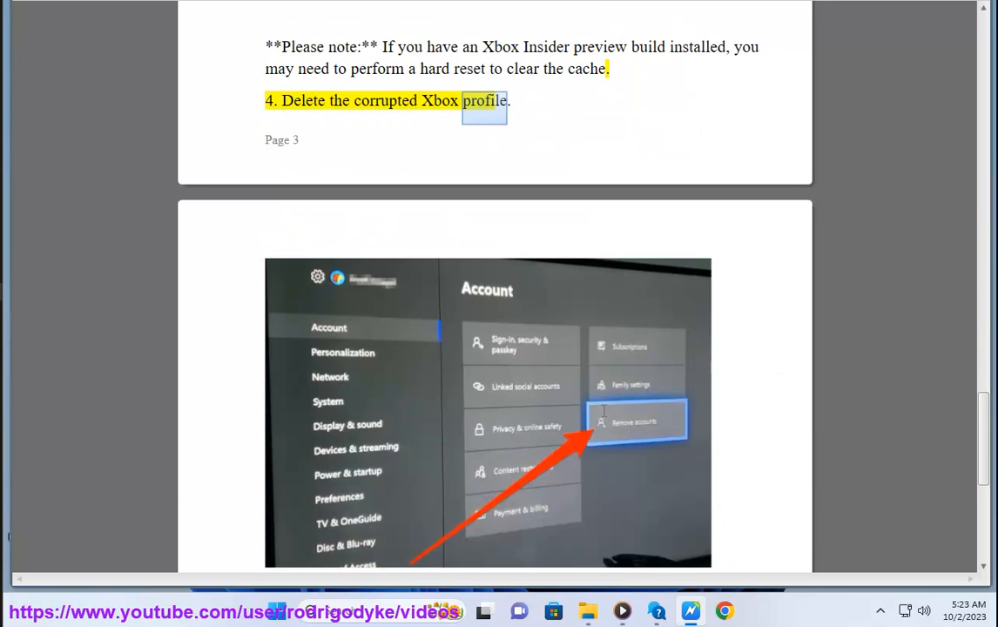
scroll(down, 3)
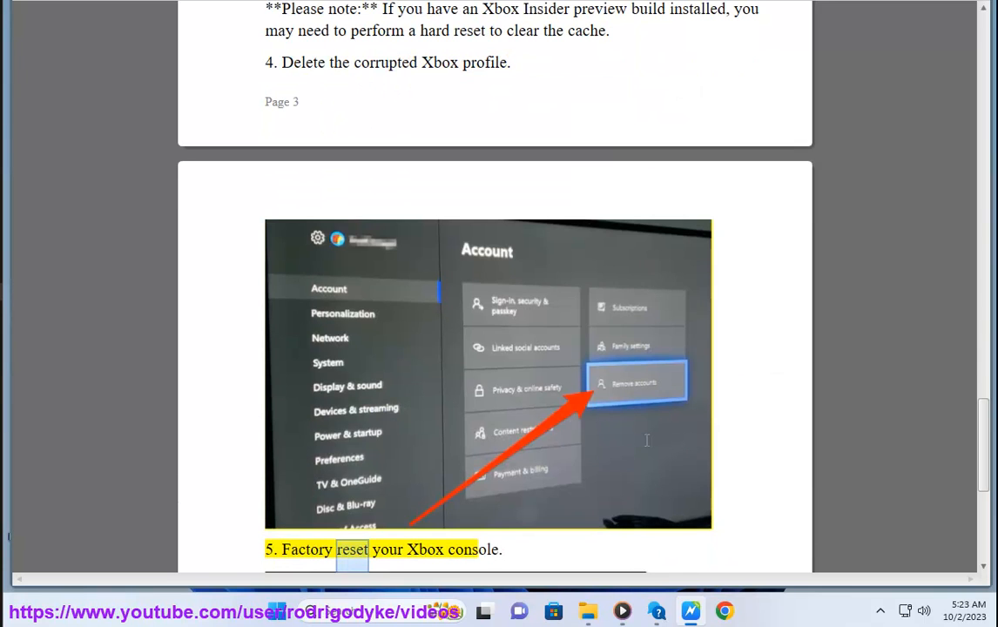
scroll(down, 3)
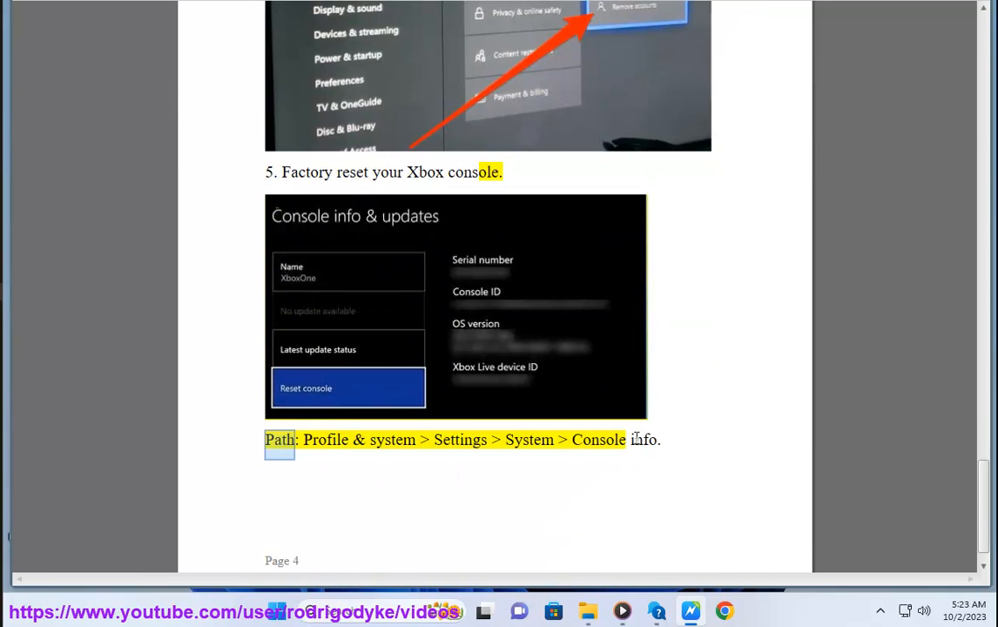